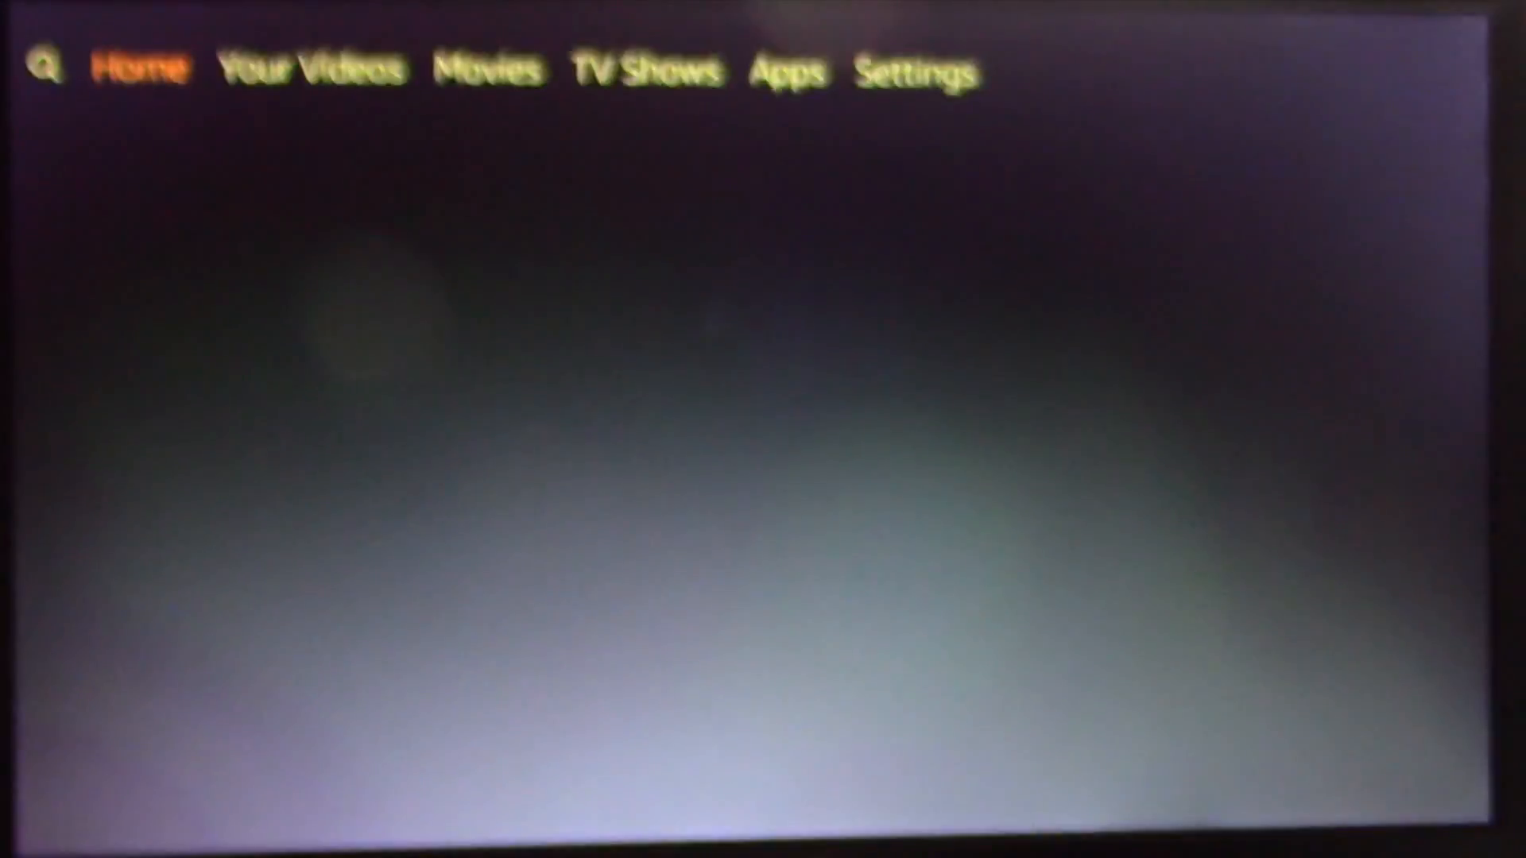
Step: Bring up the Fire TV search screen with its on-screen keyboard
left_click(45, 70)
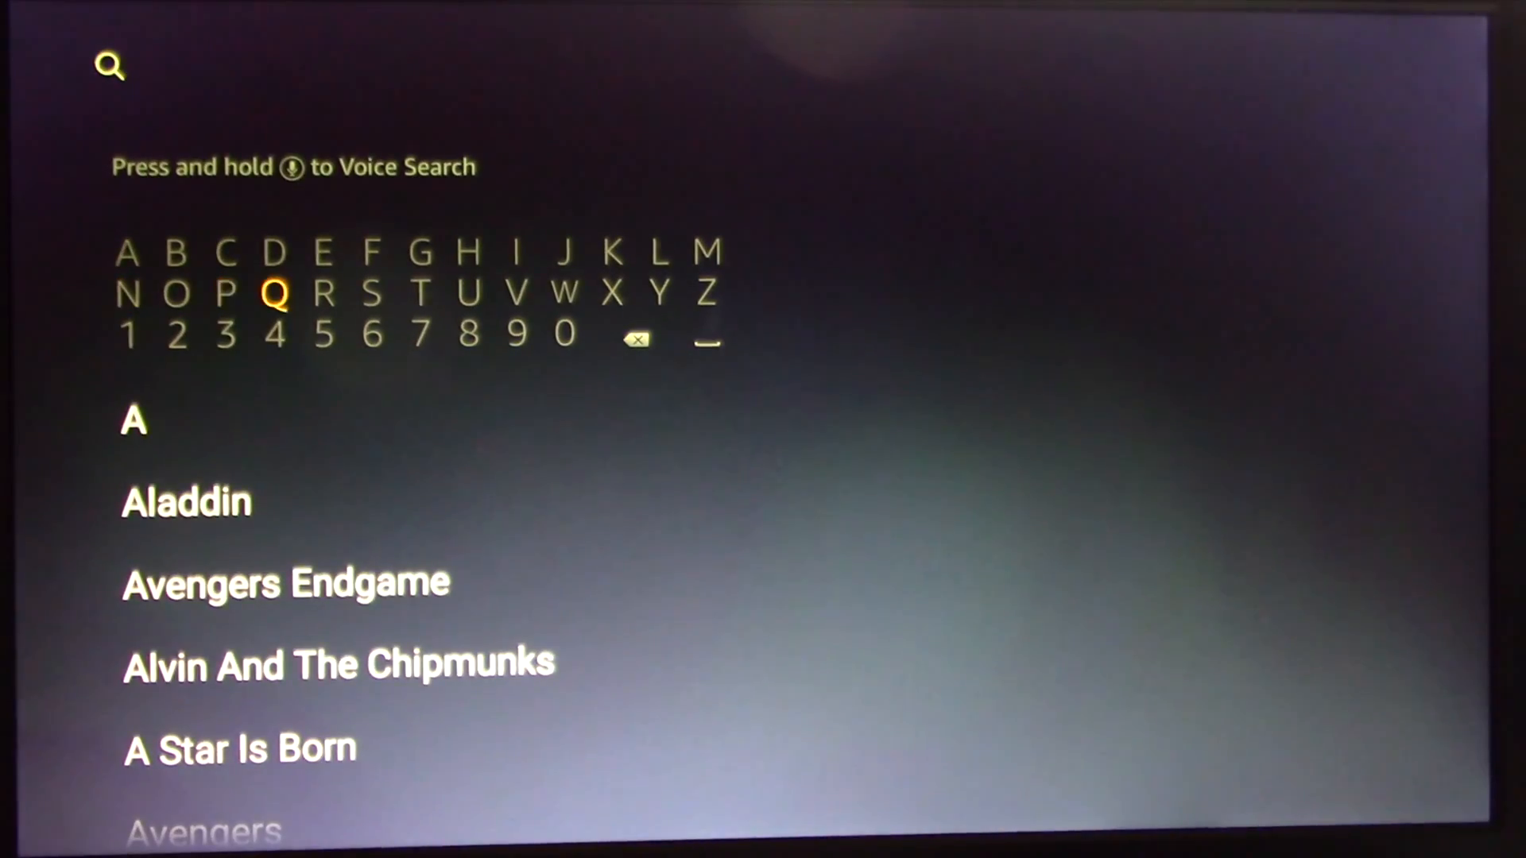
Step: Spell 'App', take the Apple TV suggestion and land on its store page
left_click(325, 293)
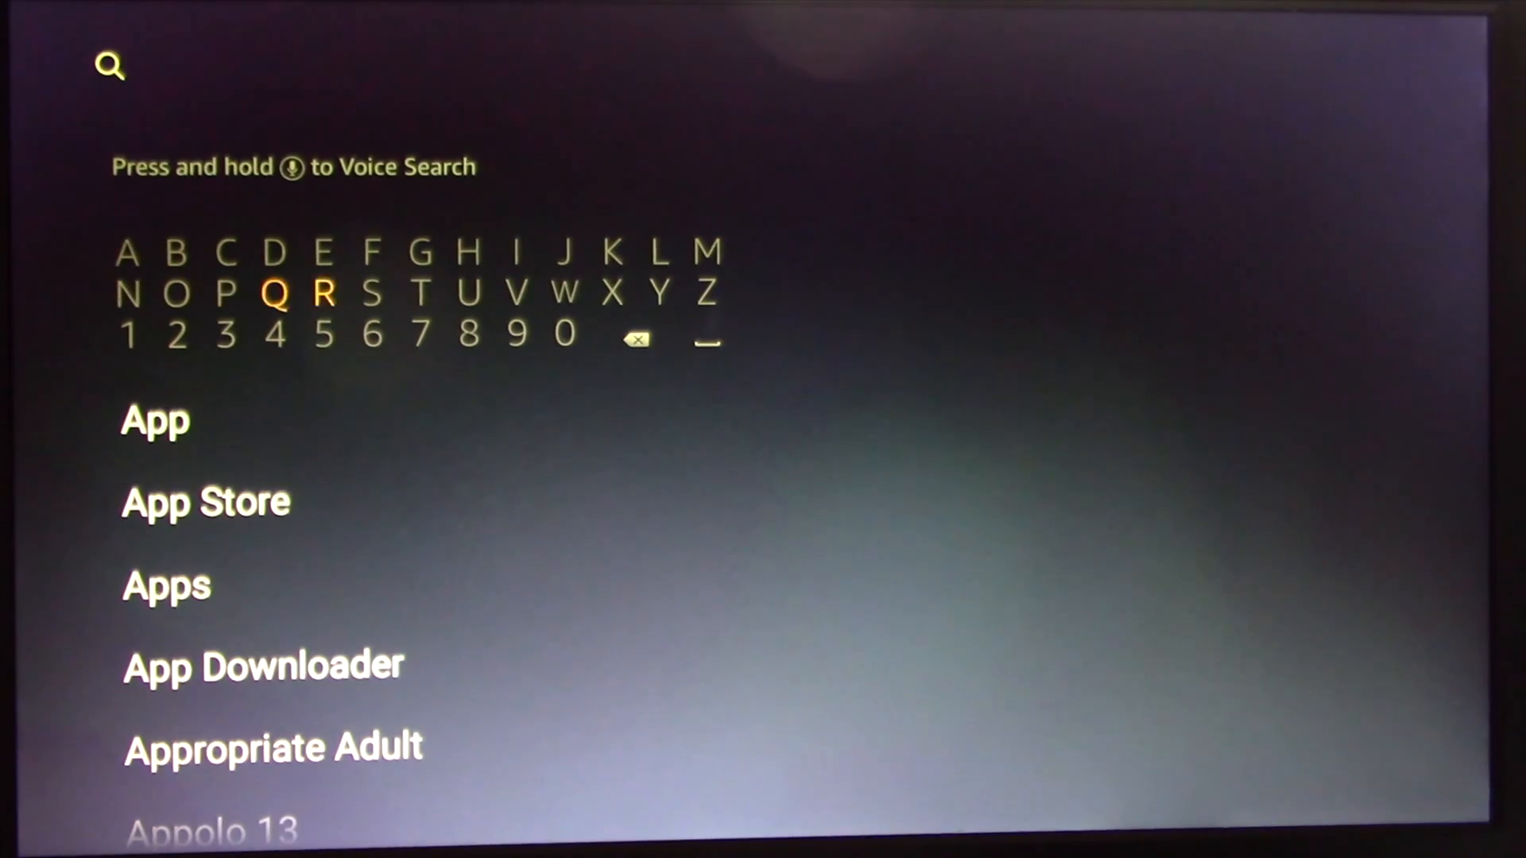
left_click(661, 253)
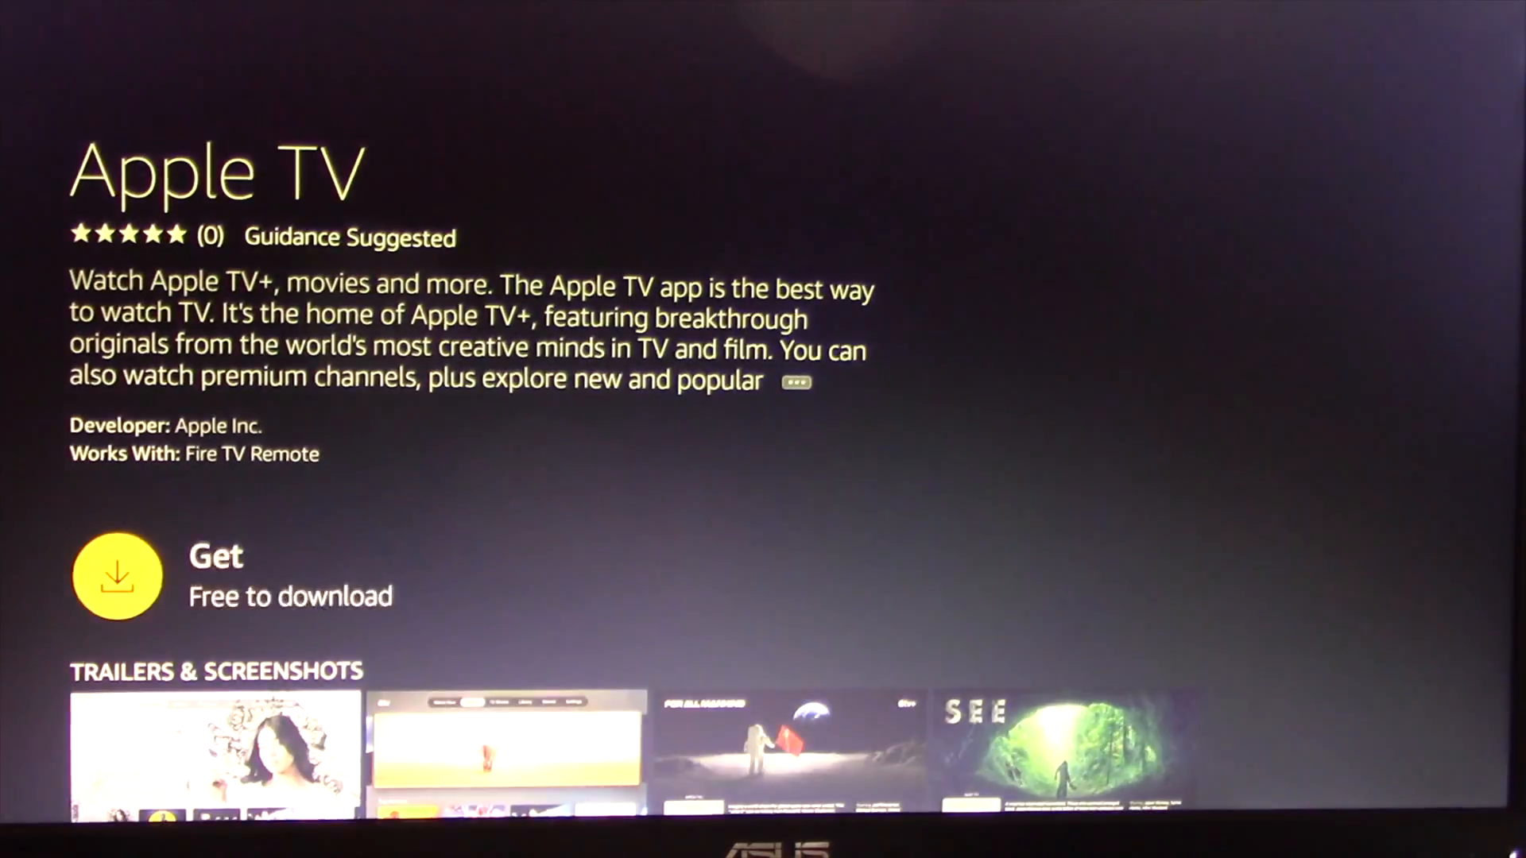
Step: Get the free Apple TV app so it installs and opens to its welcome screen
left_click(116, 575)
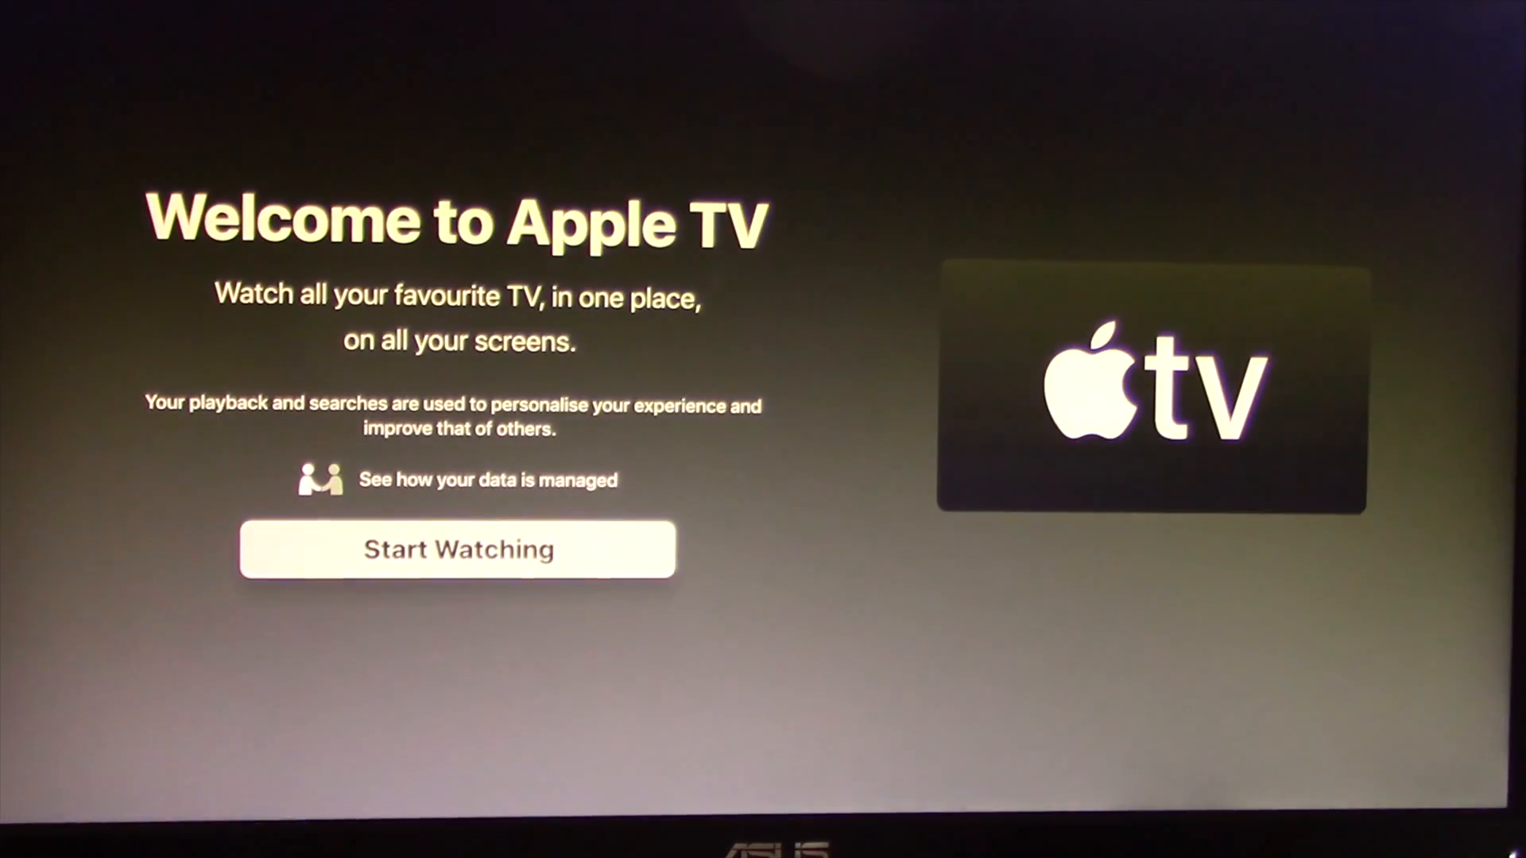
Step: Choose Start Watching to reach the Watch Now home with its What to Watch row
left_click(458, 549)
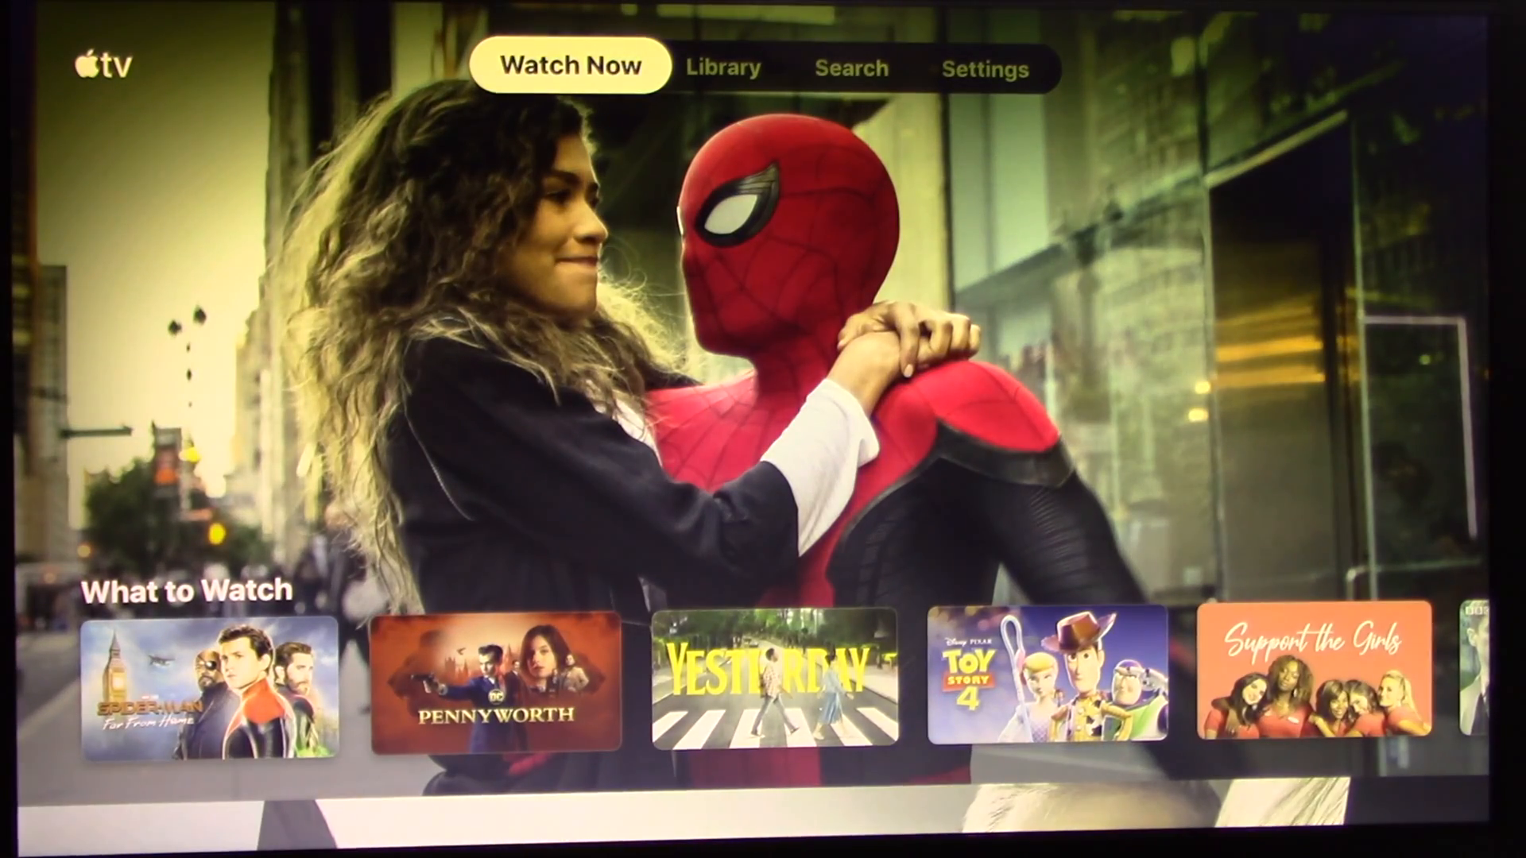
left_click(850, 67)
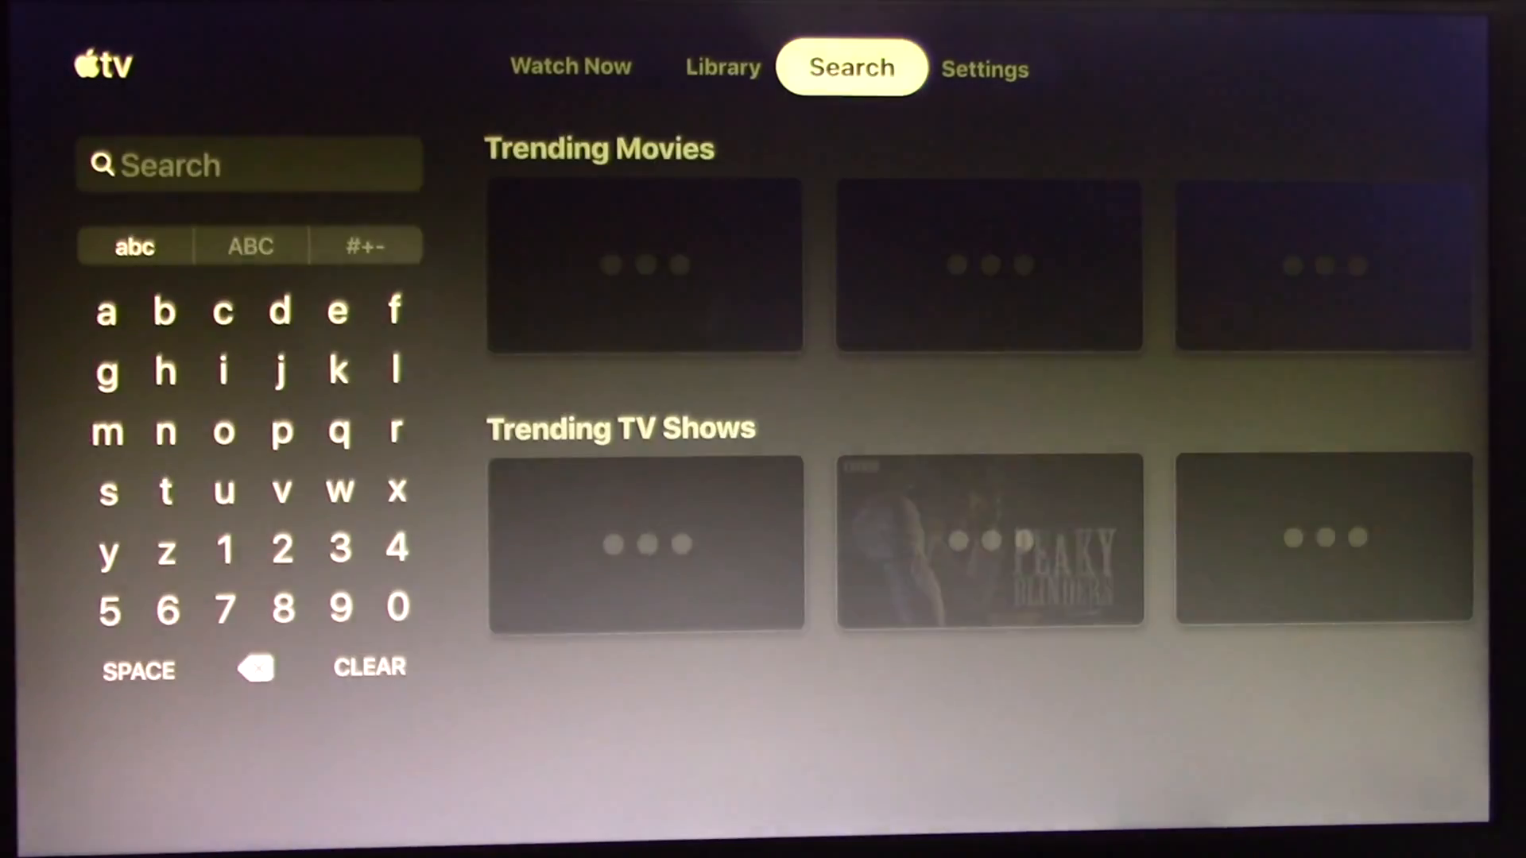
left_click(984, 68)
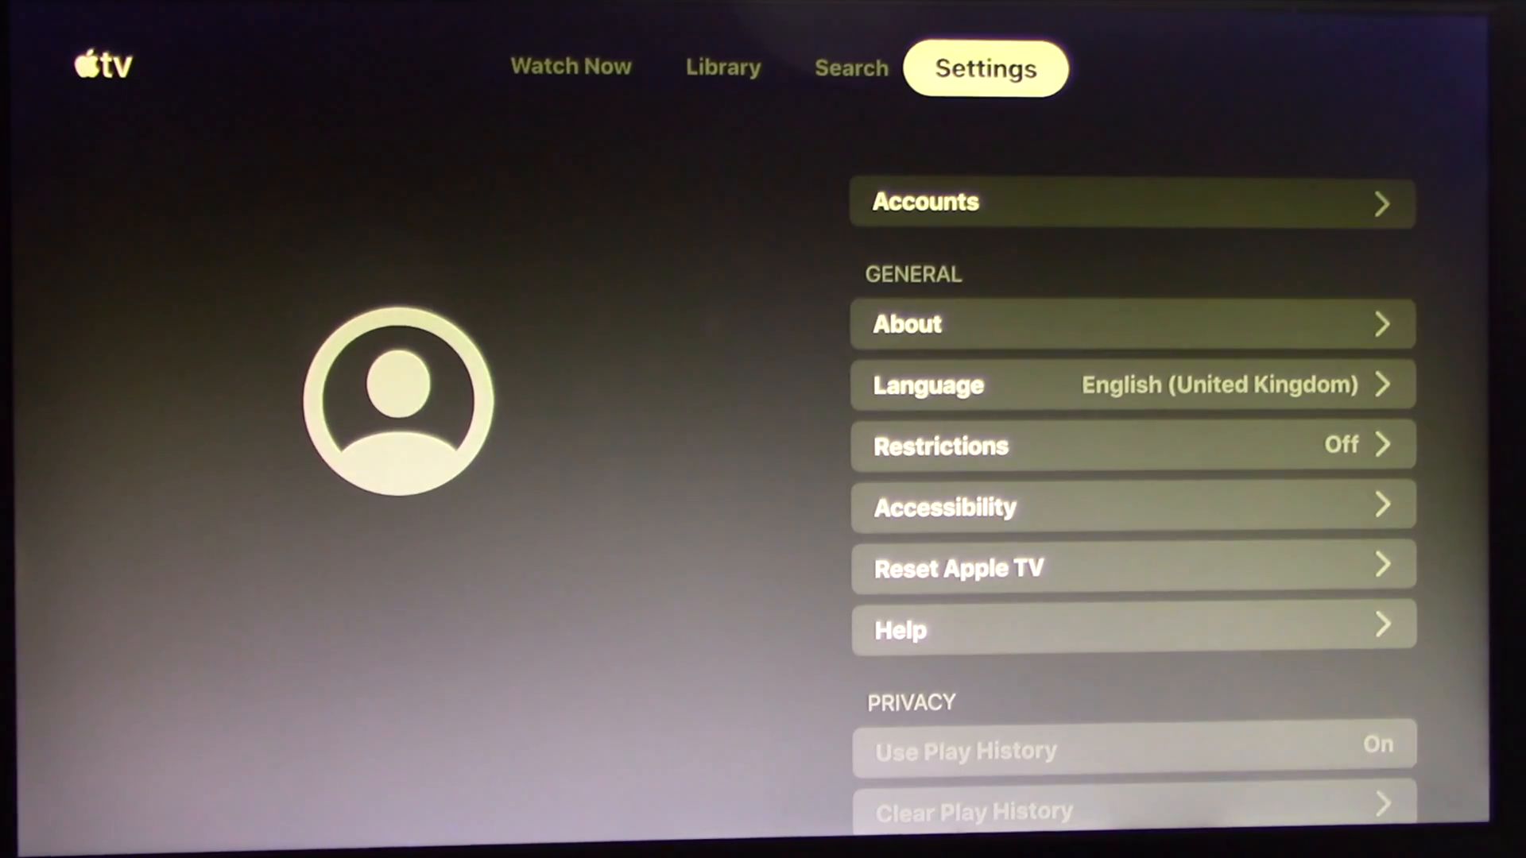
left_click(570, 67)
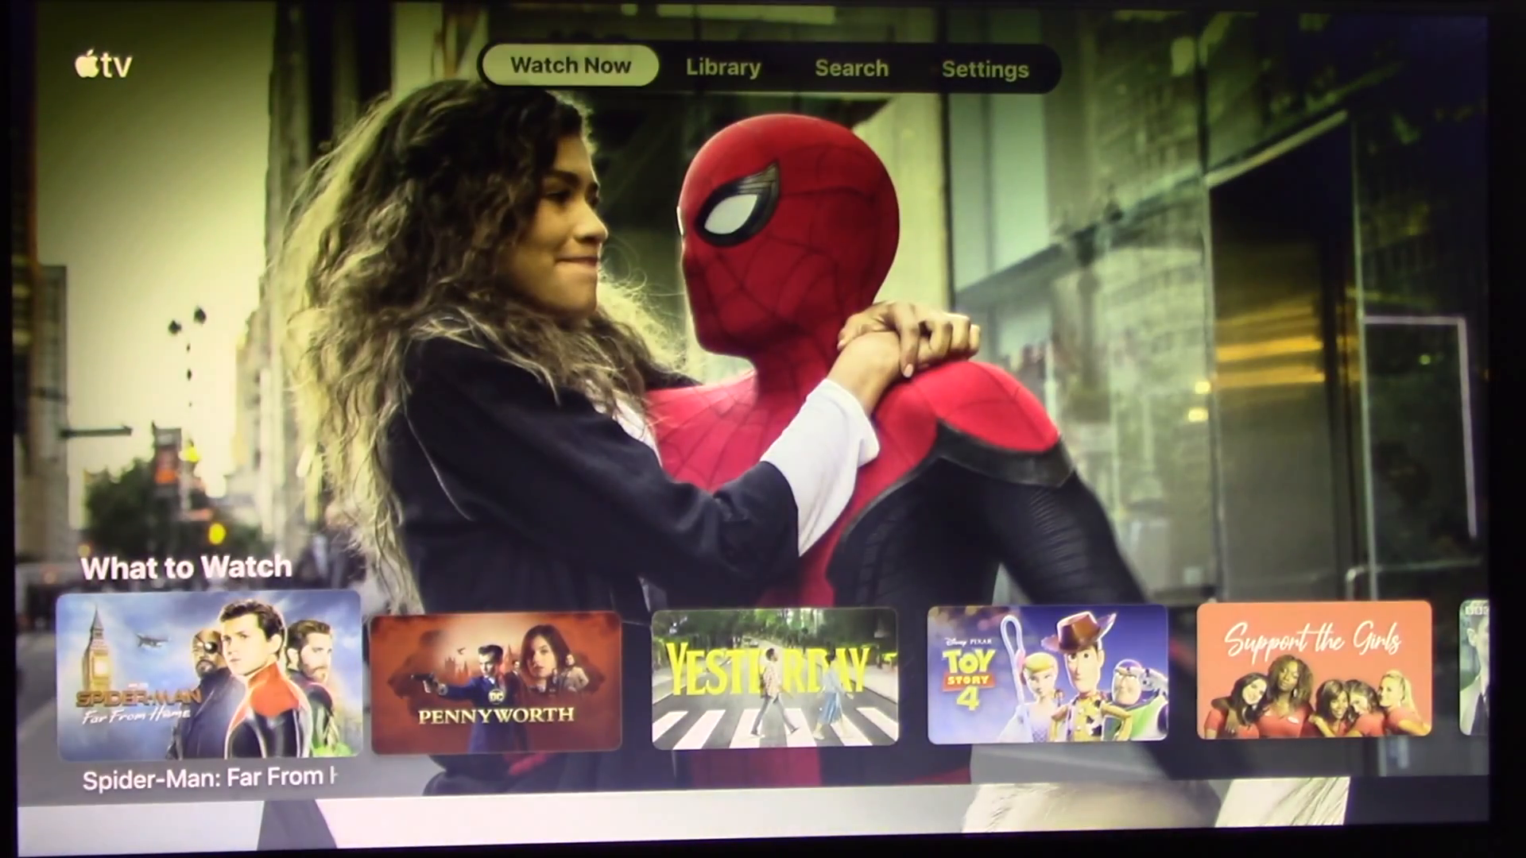
scroll("down", 3)
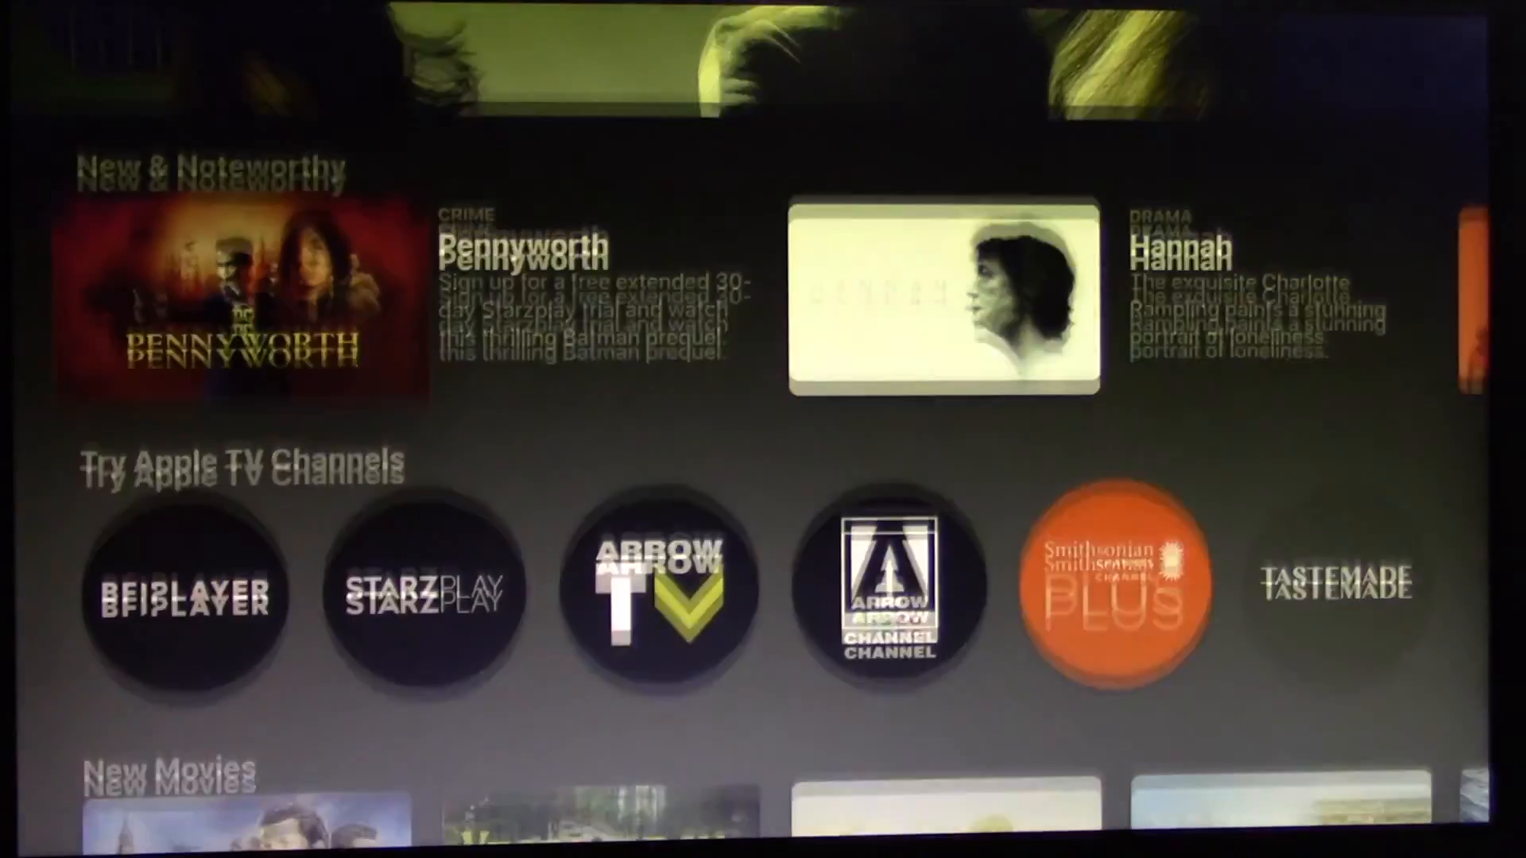